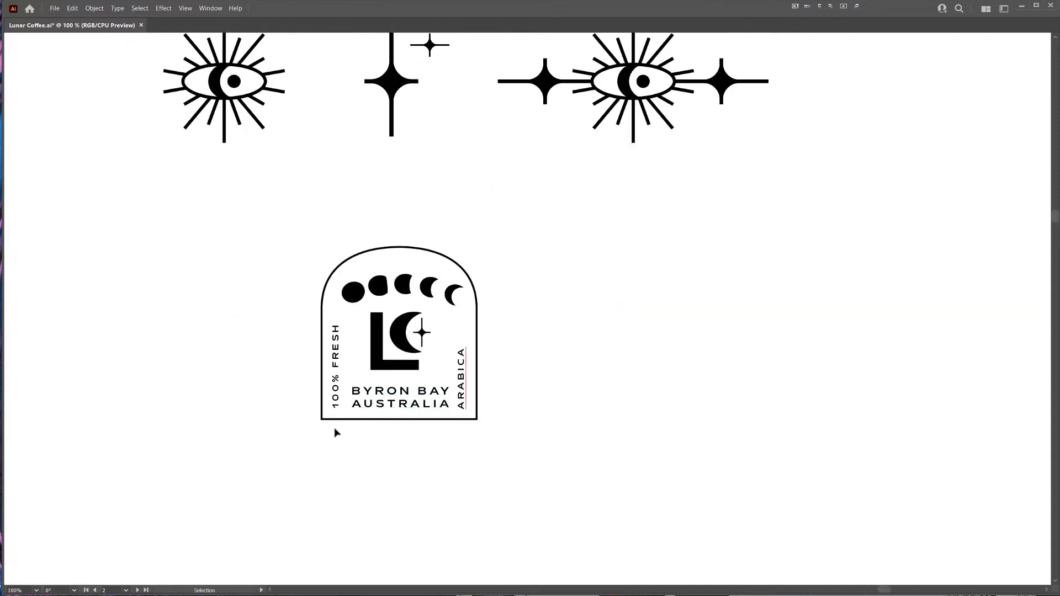
# Select the moon-phase crescent row to apply a 27% bend warp envelope.
pyautogui.click(94, 7)
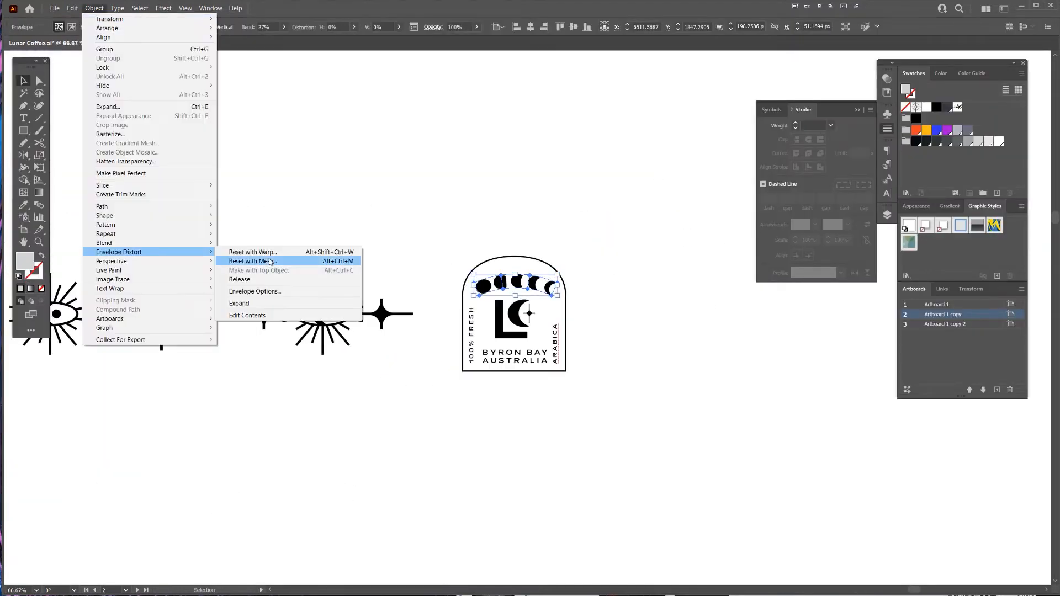